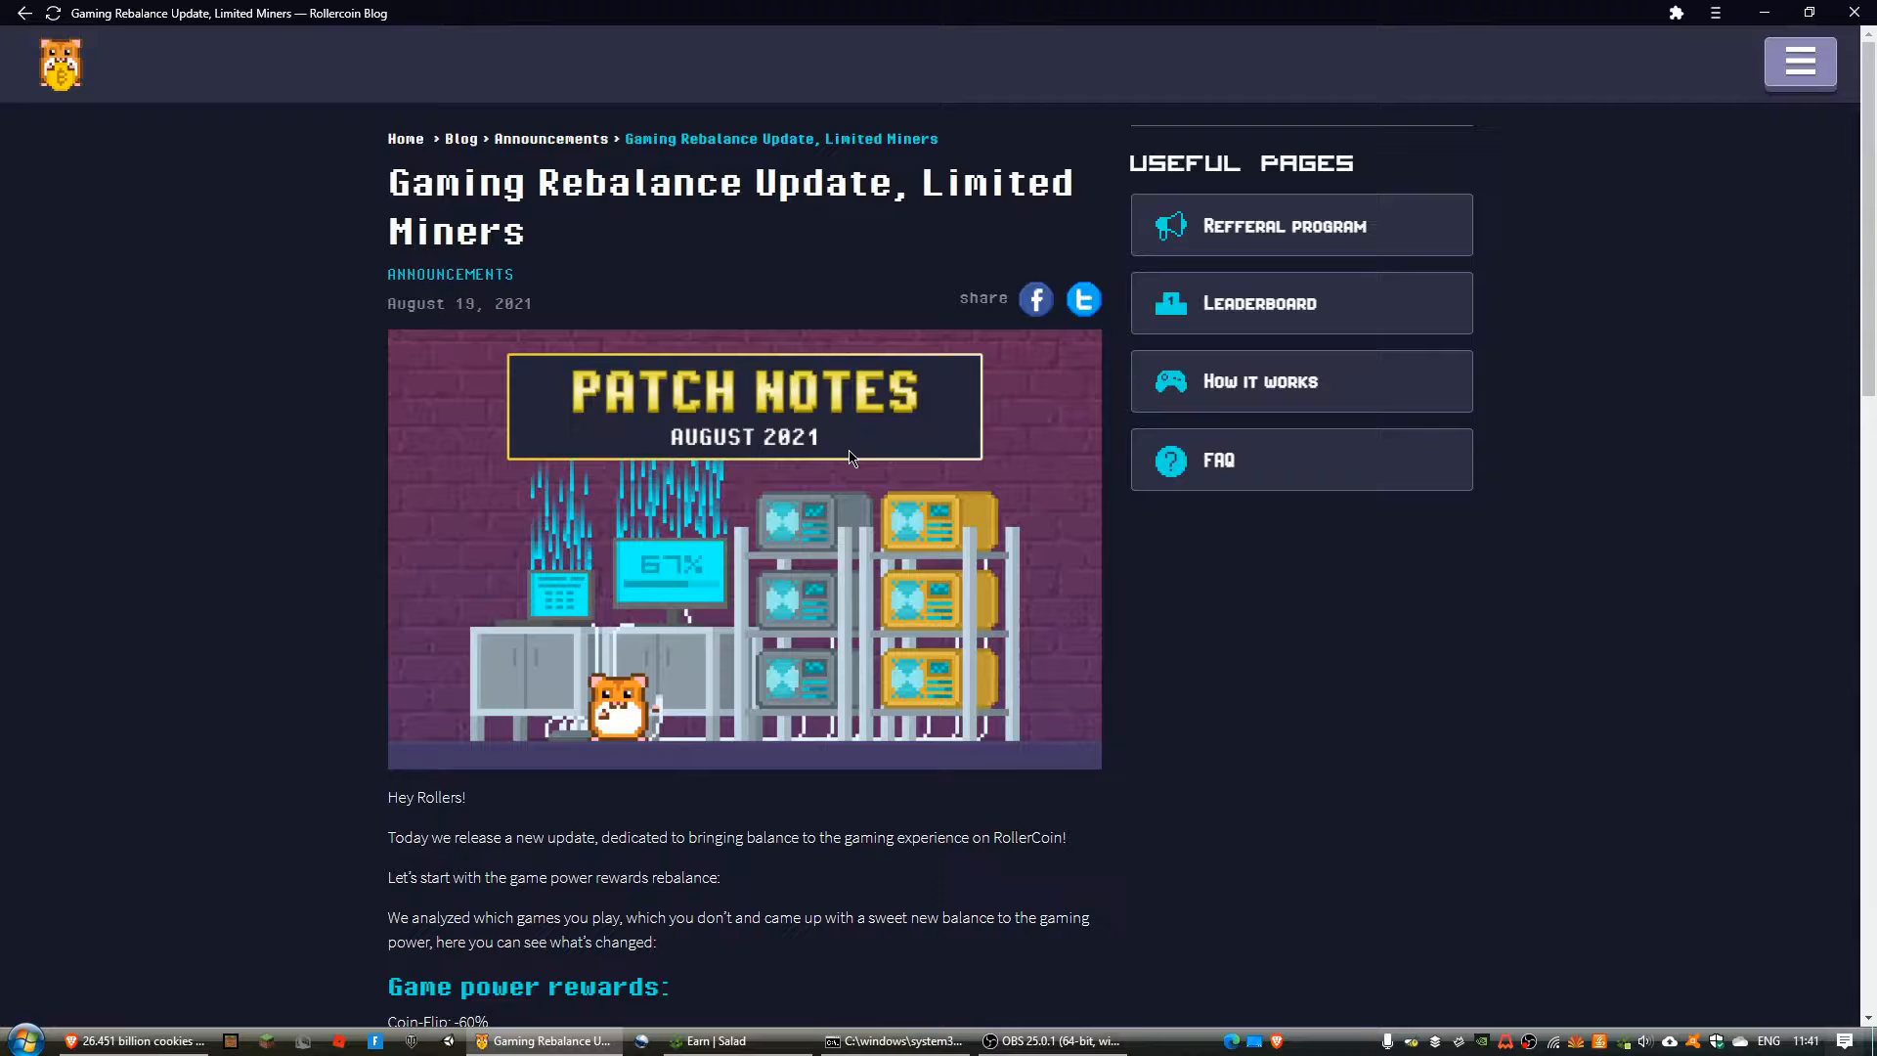
# Step: Scroll down to the related articles, then back up to the Game power rewards list
pyautogui.scroll(-3)
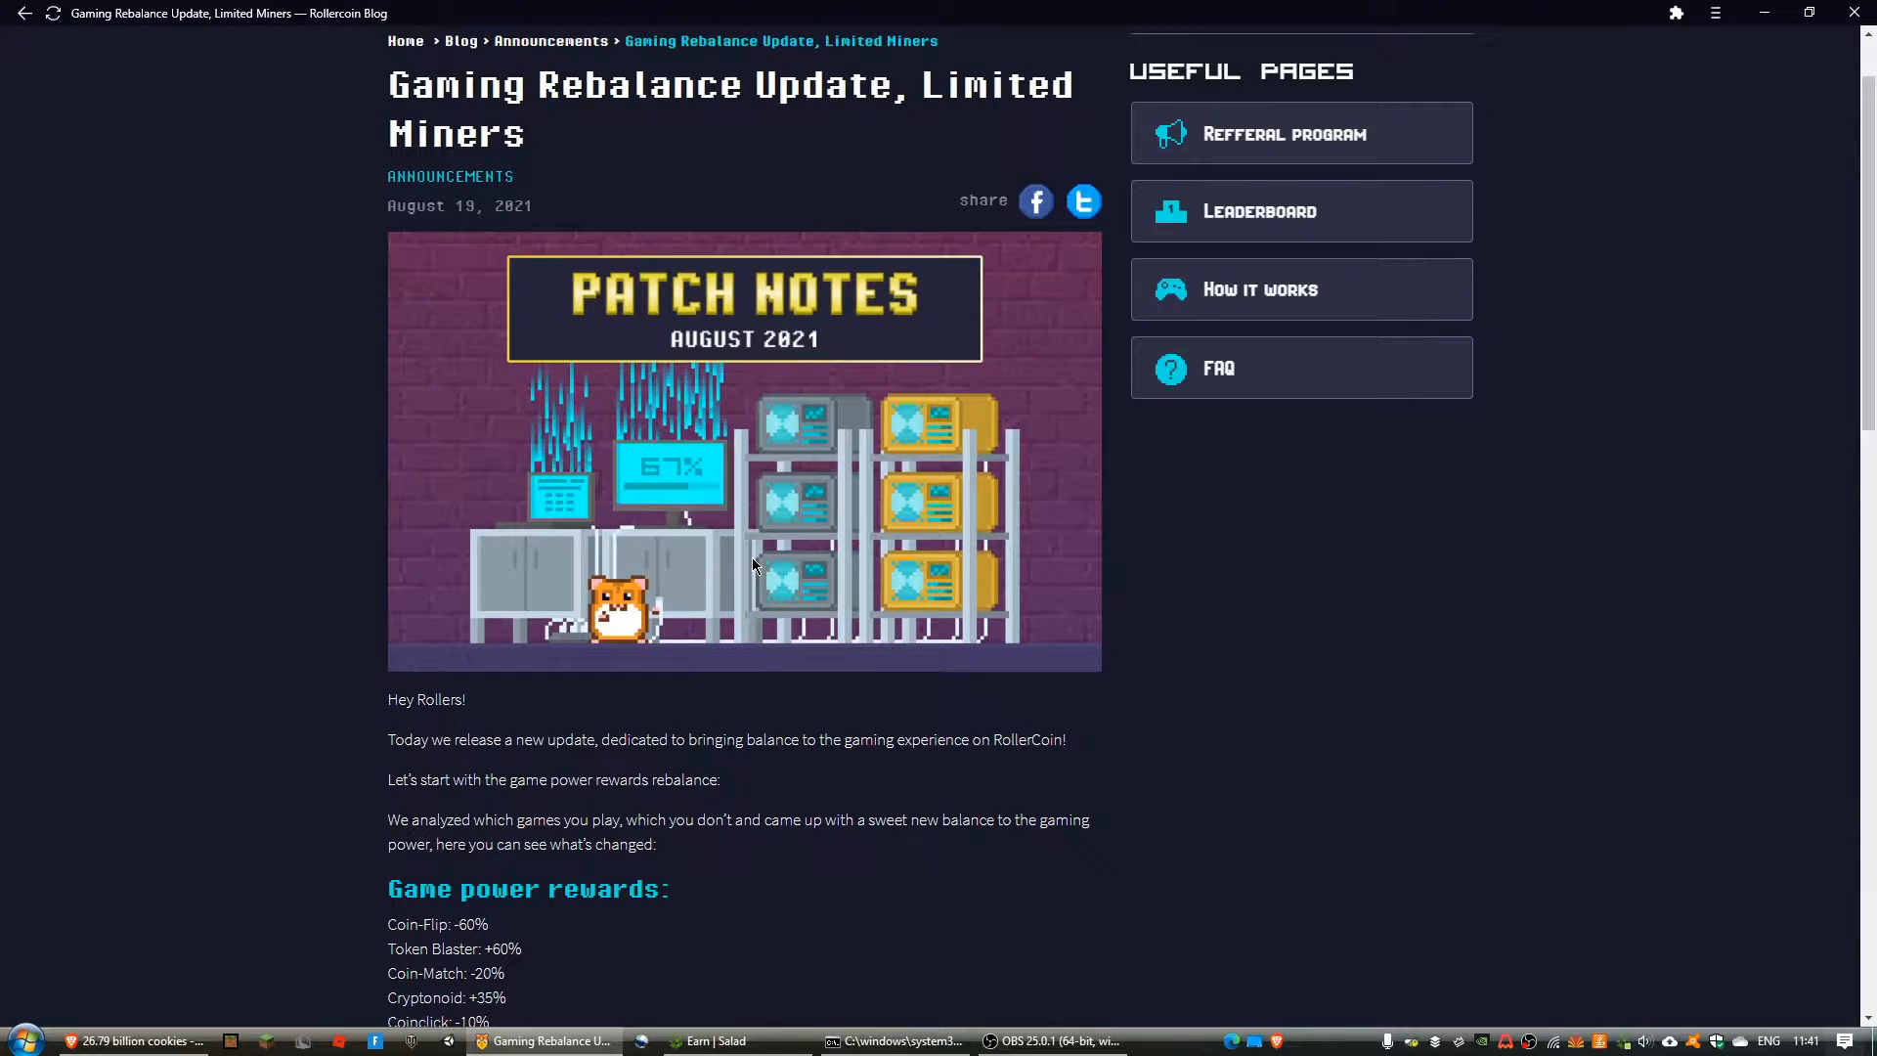
pyautogui.scroll(-3)
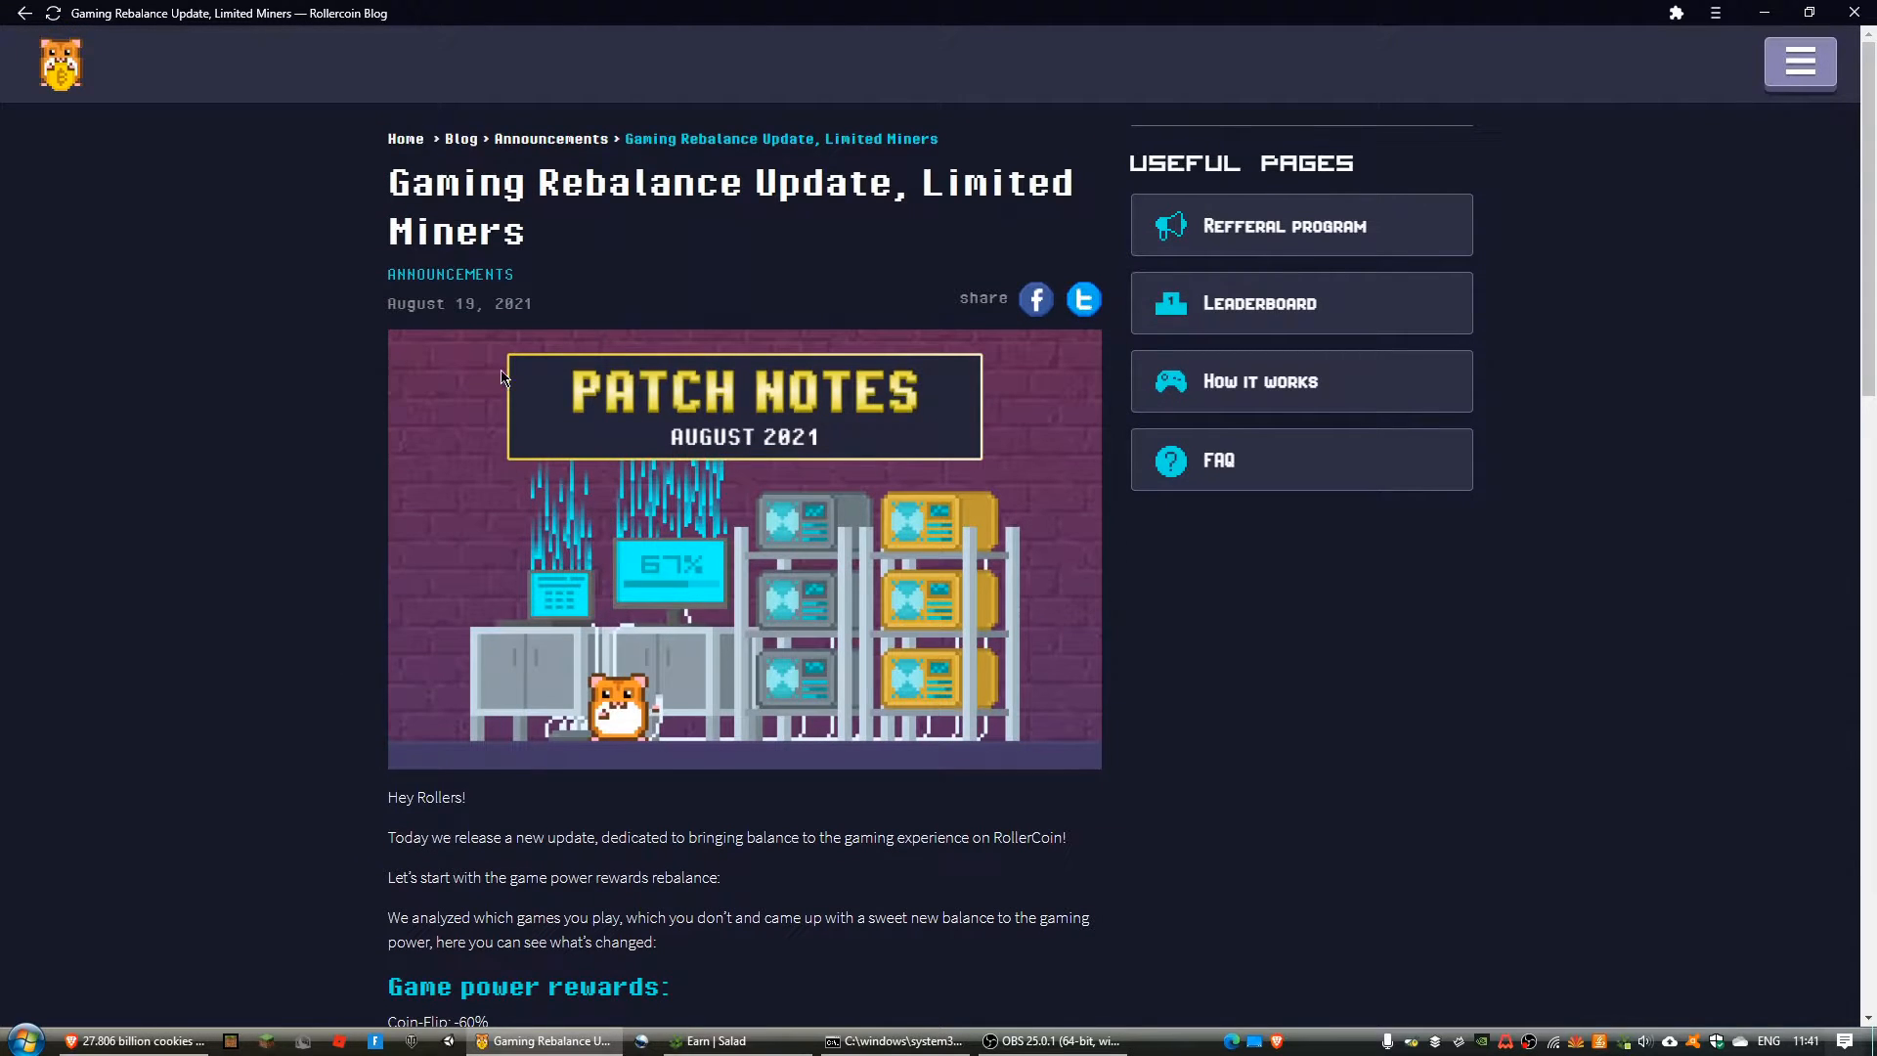
pyautogui.scroll(-3)
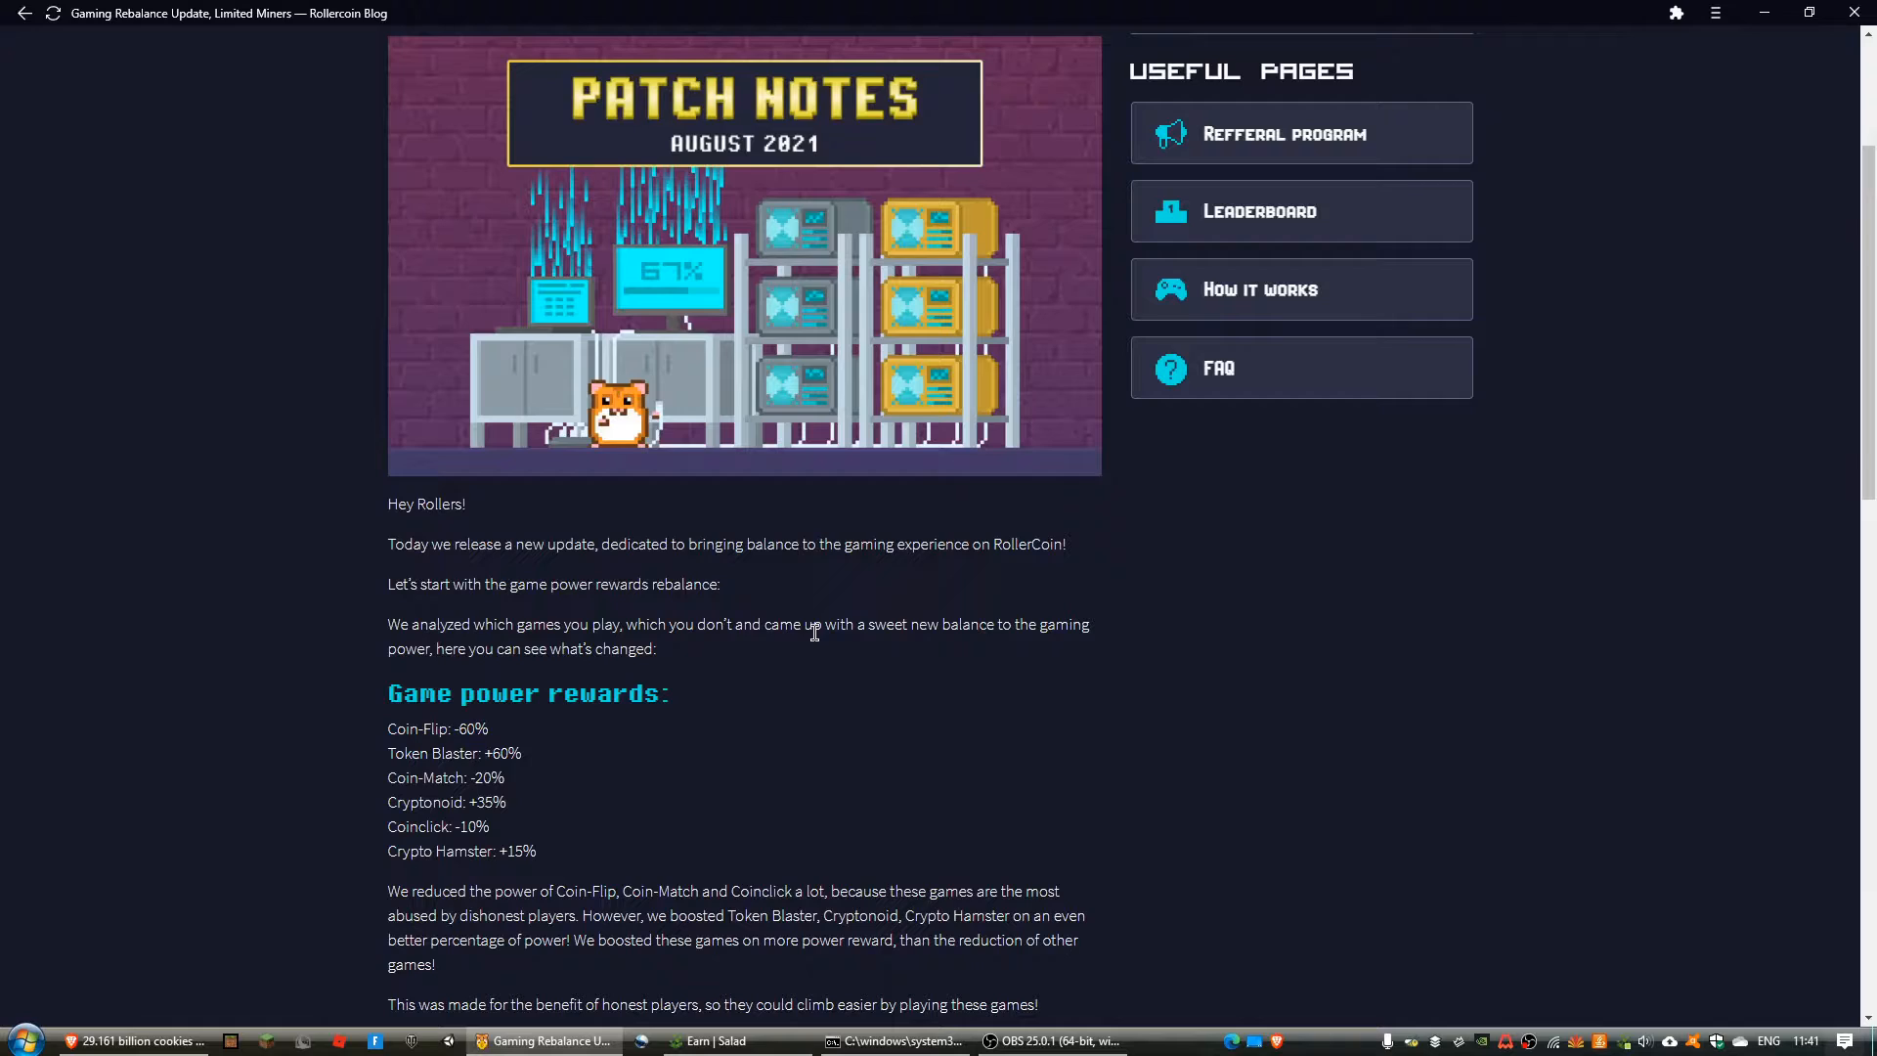
pyautogui.moveTo(518, 823)
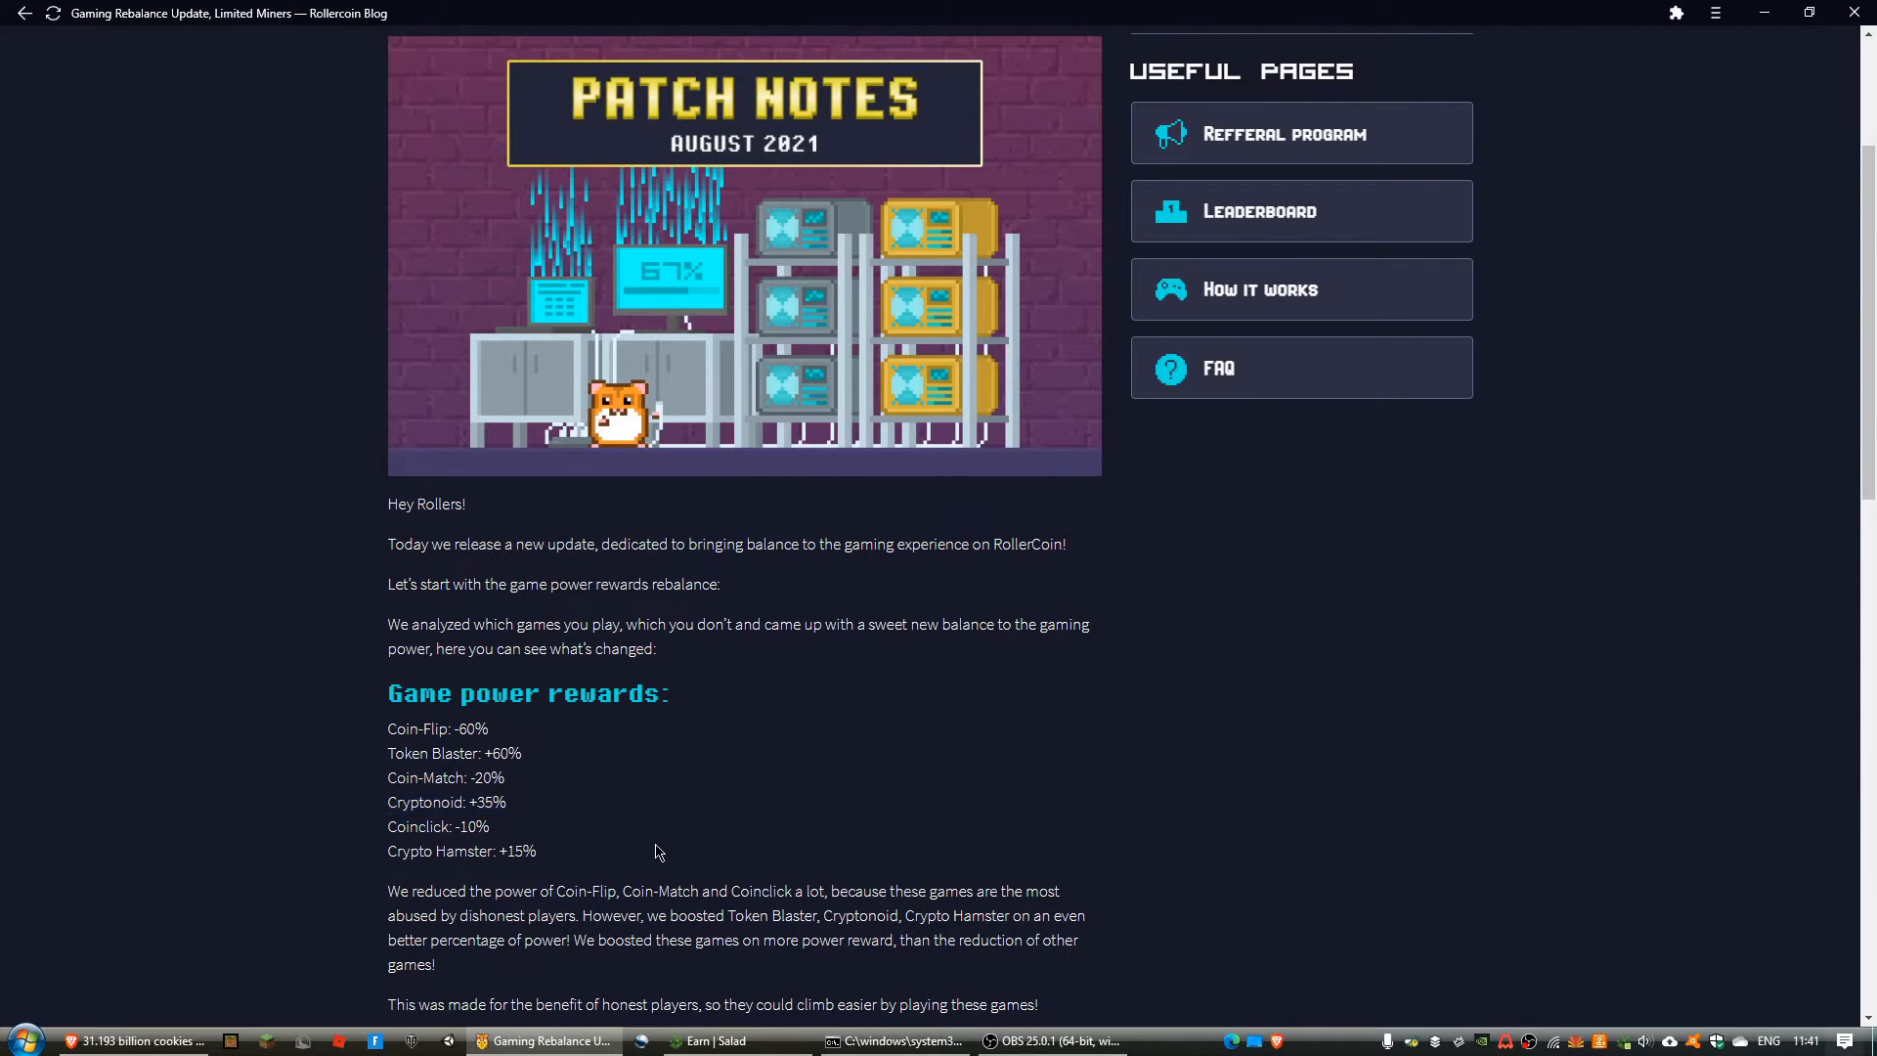
pyautogui.scroll(-3)
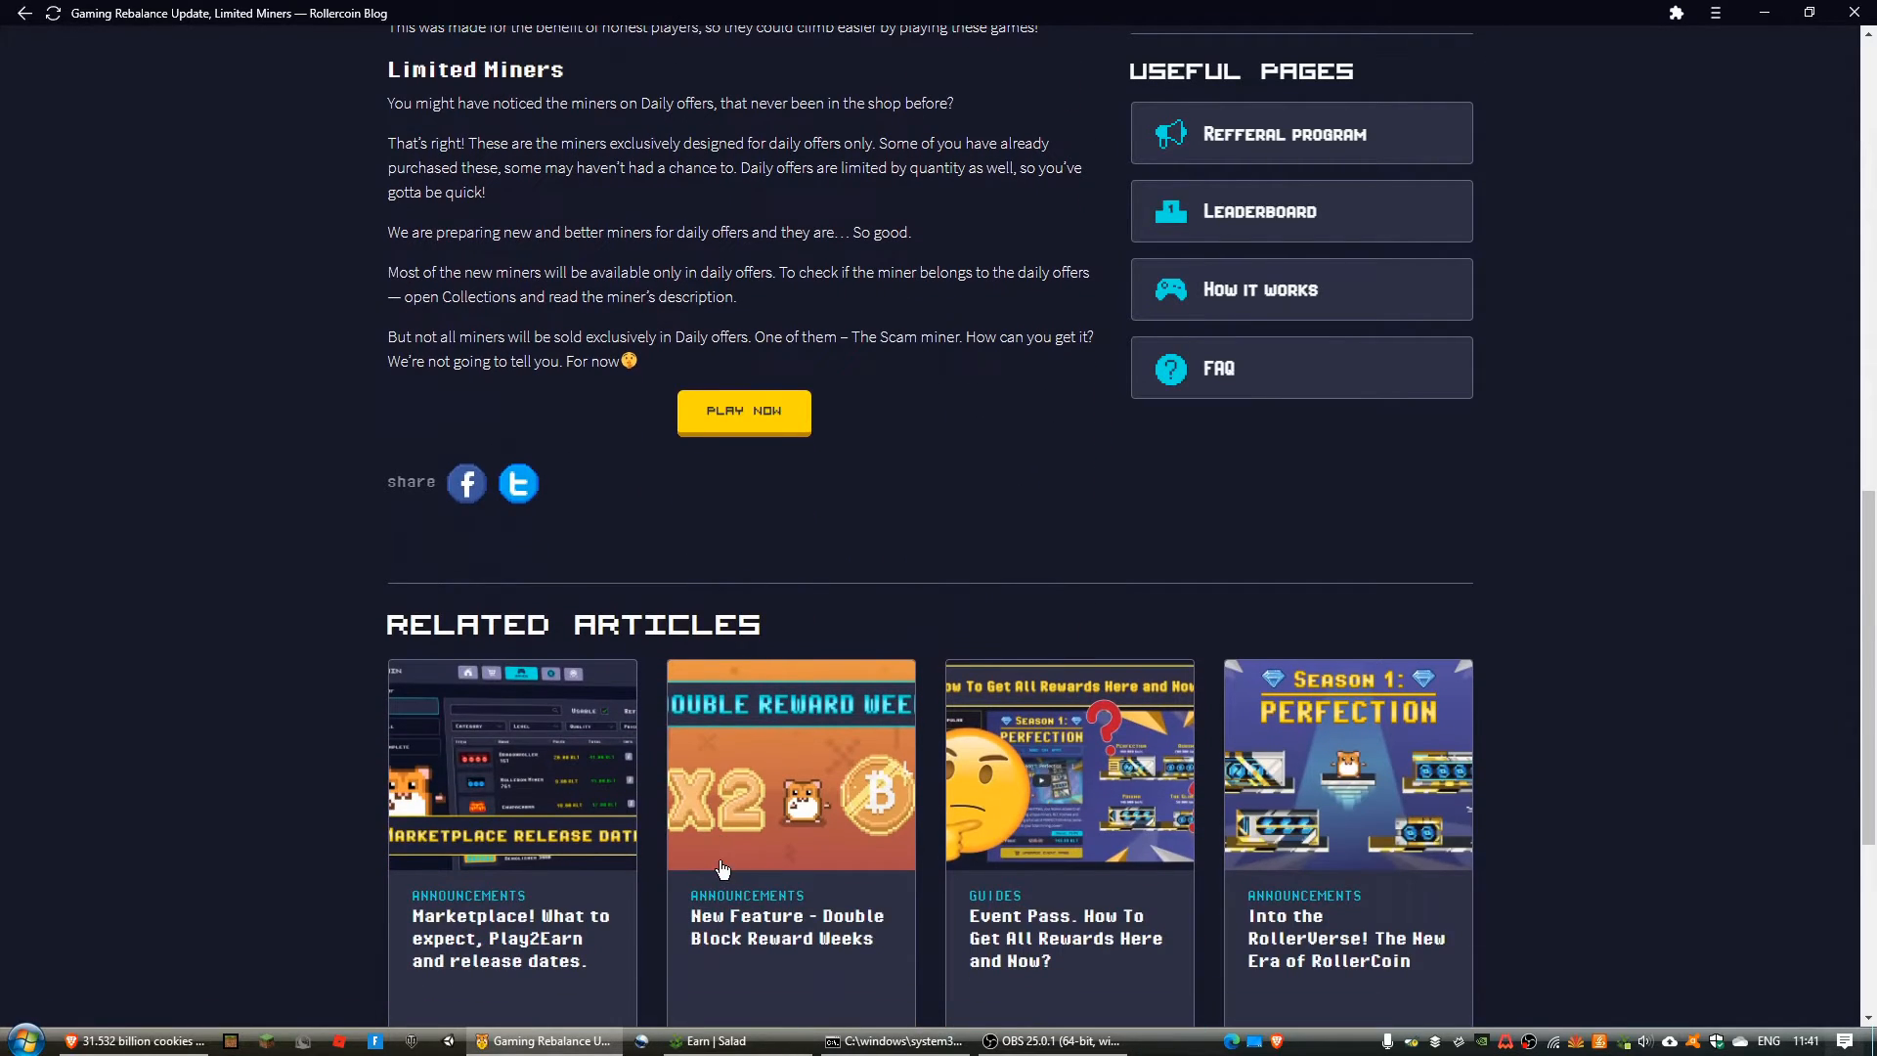
pyautogui.scroll(3)
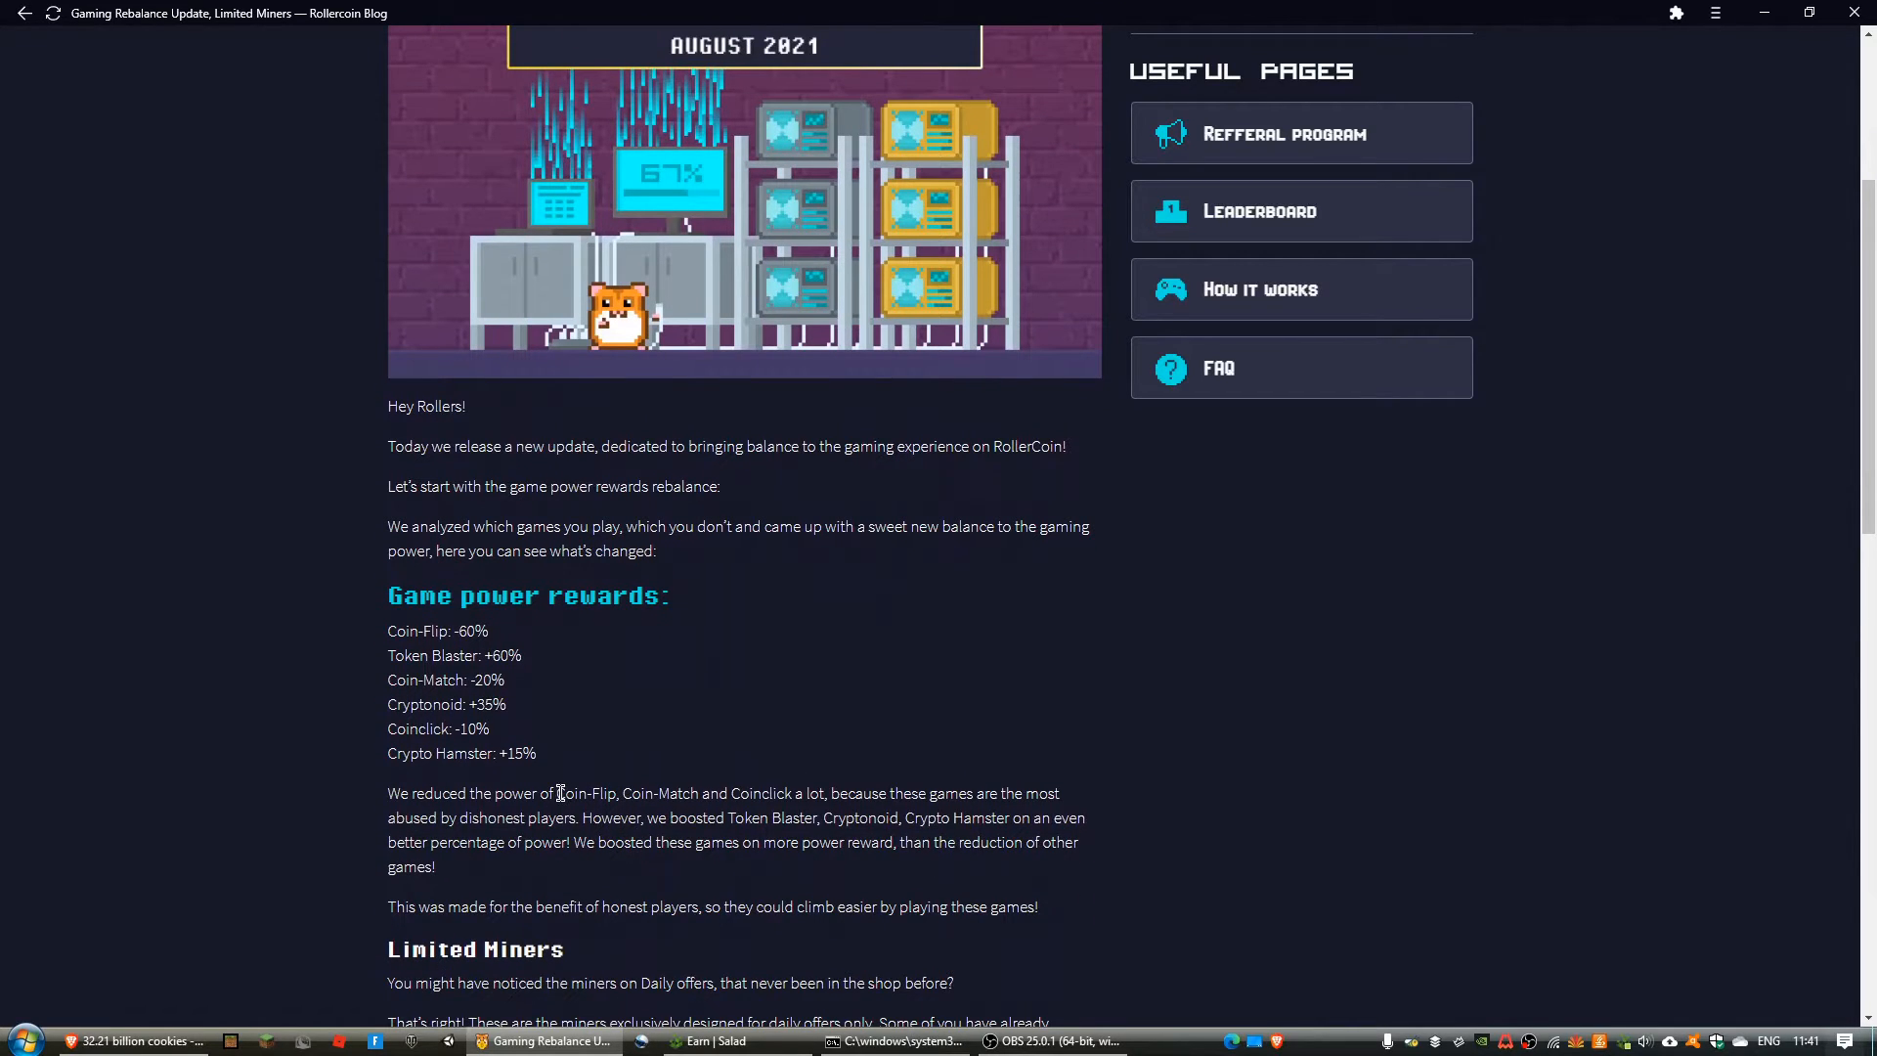
pyautogui.moveTo(554, 793); pyautogui.dragTo(856, 793)
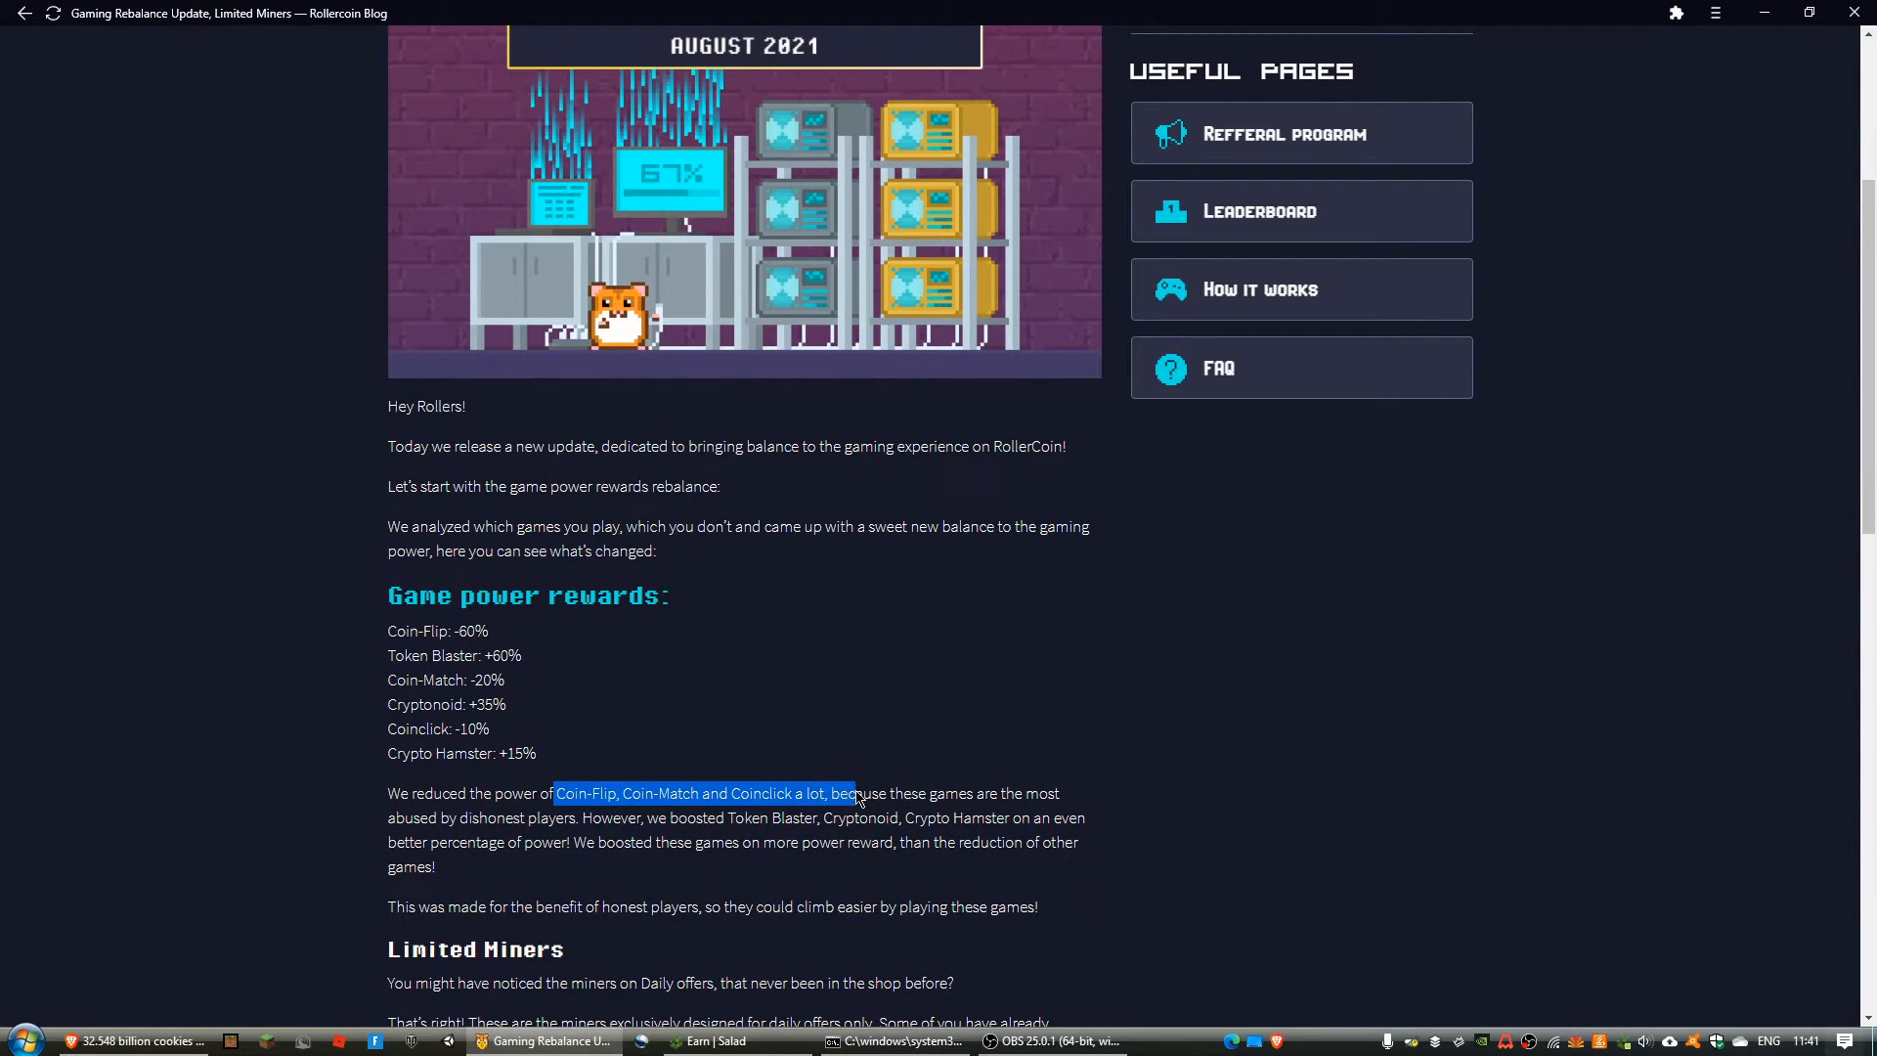
pyautogui.click(527, 742)
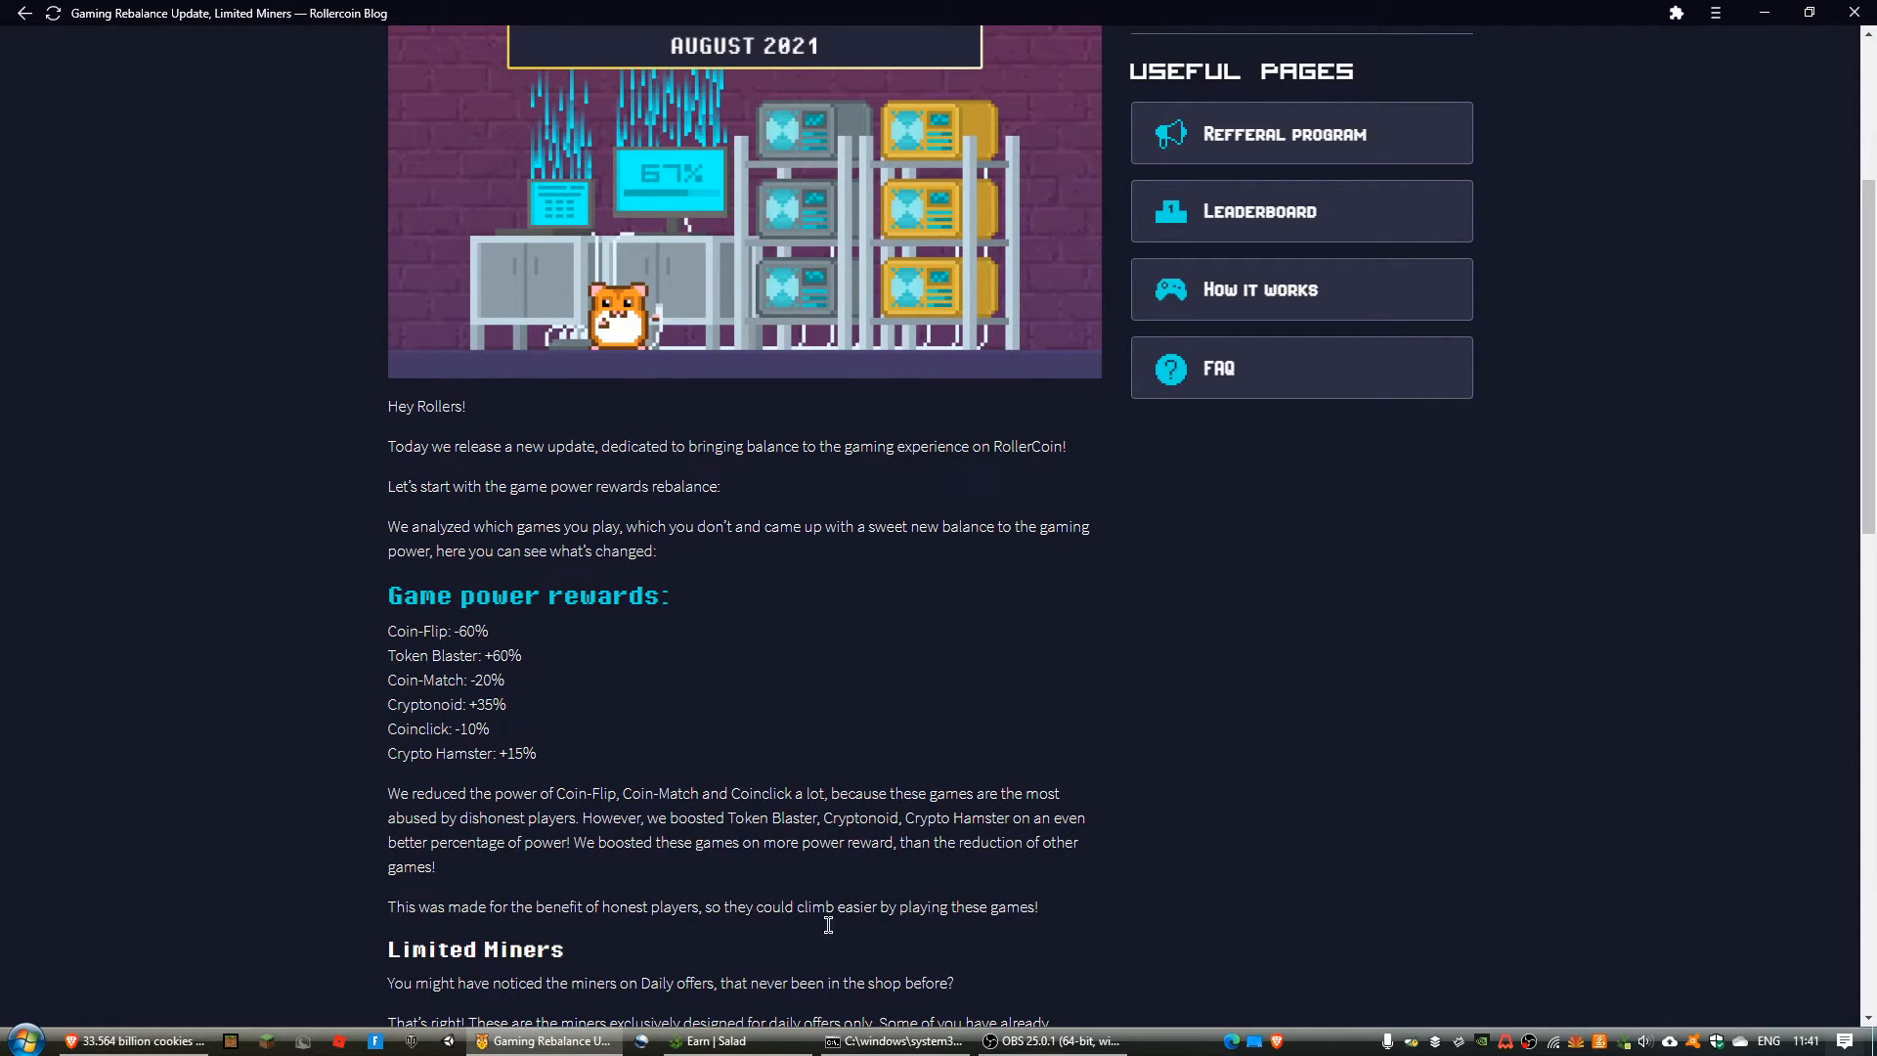
pyautogui.moveTo(1072, 1017)
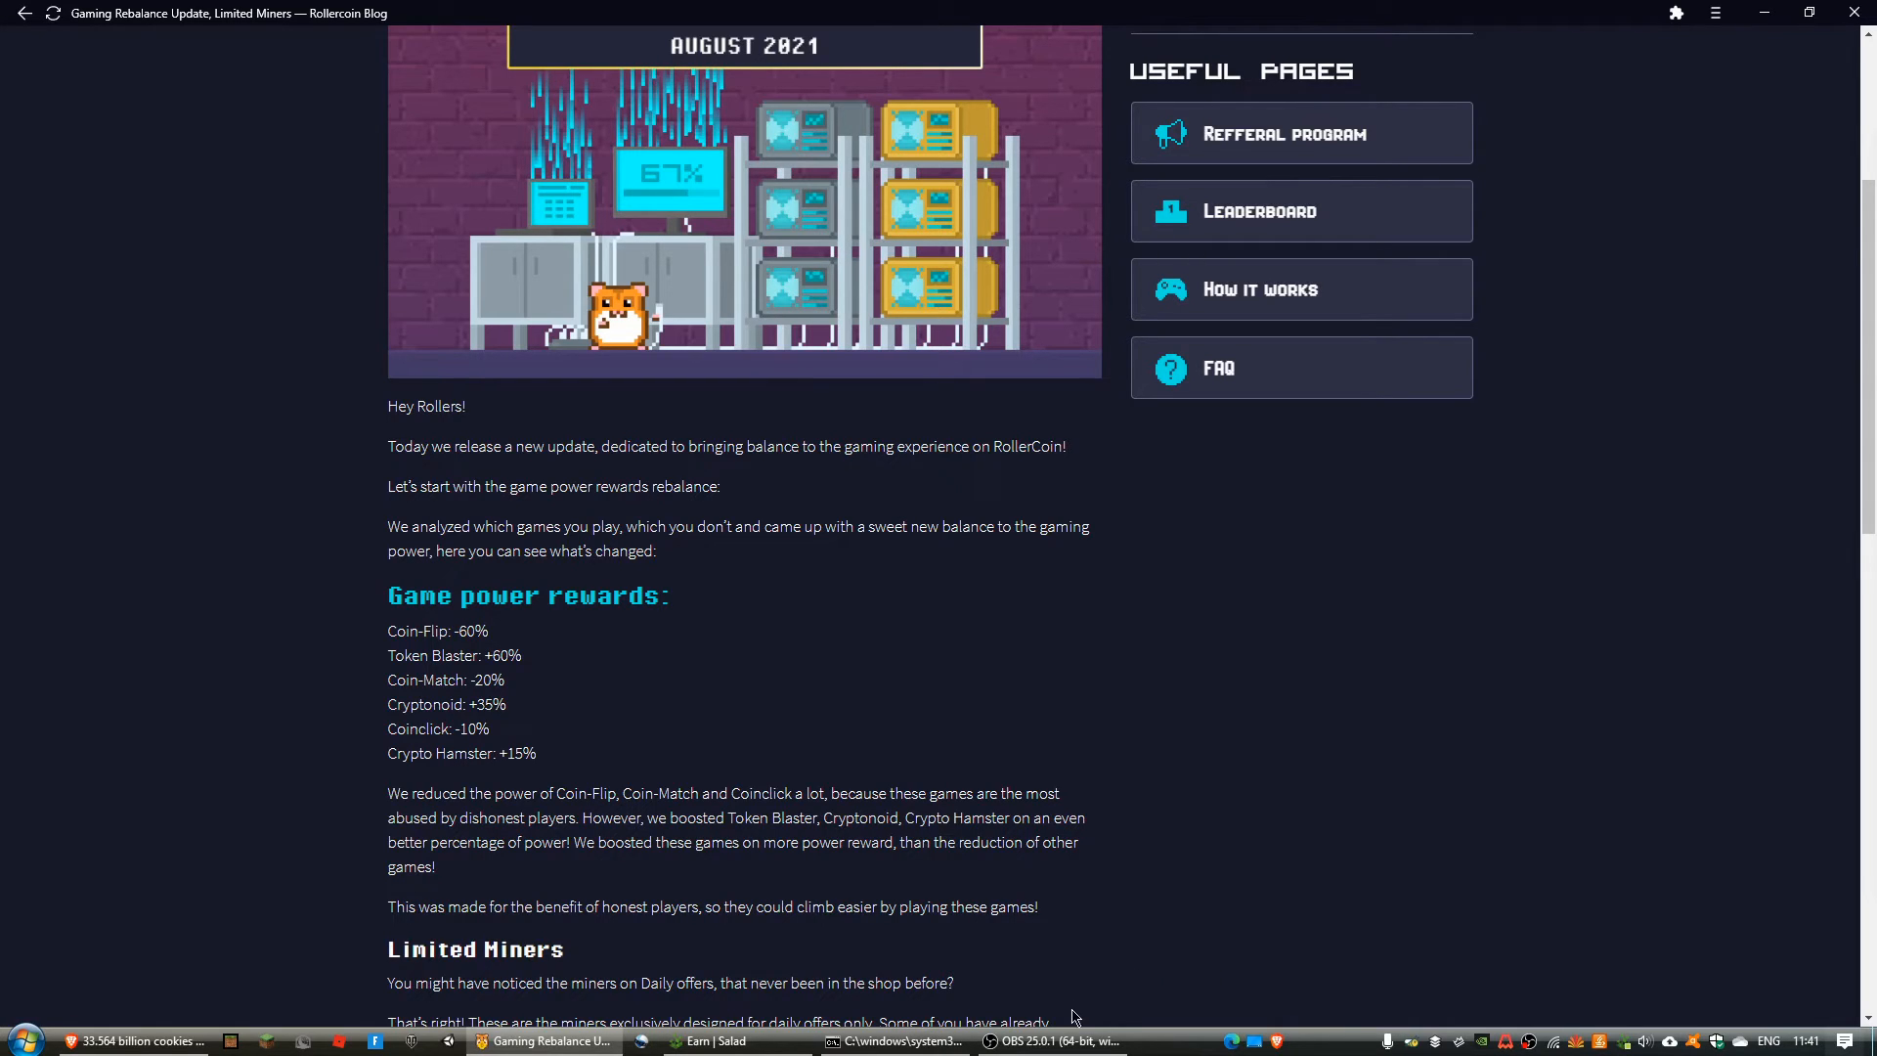